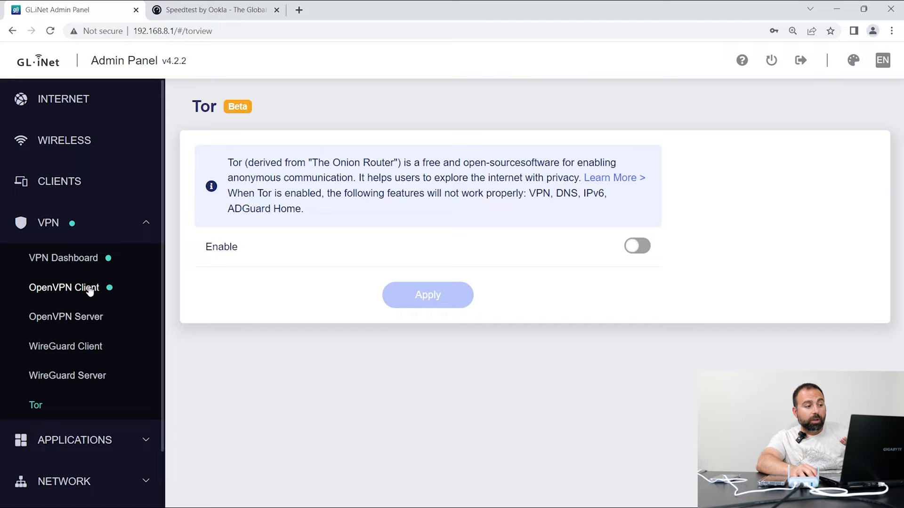
# - Disable the ExpressVPN OpenVPN client on the VPN Dashboard, then go to the Tor page
pyautogui.click(63, 257)
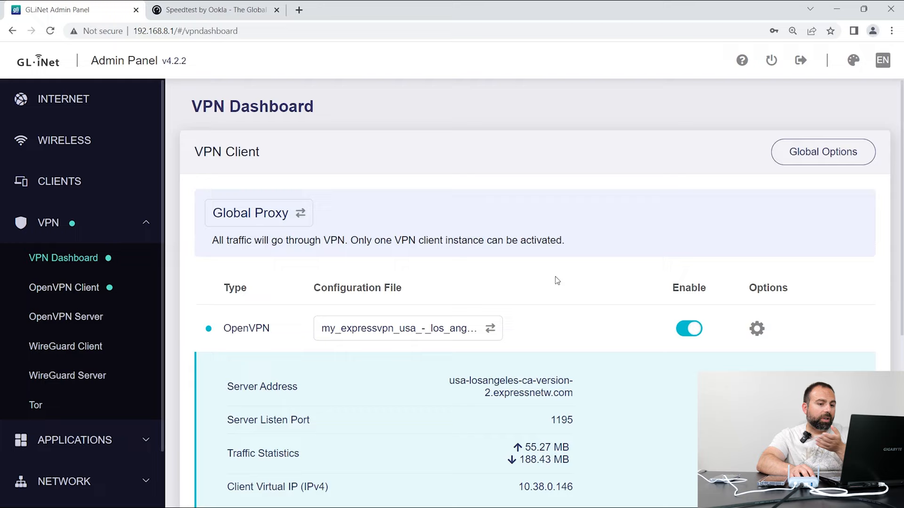
pyautogui.click(688, 329)
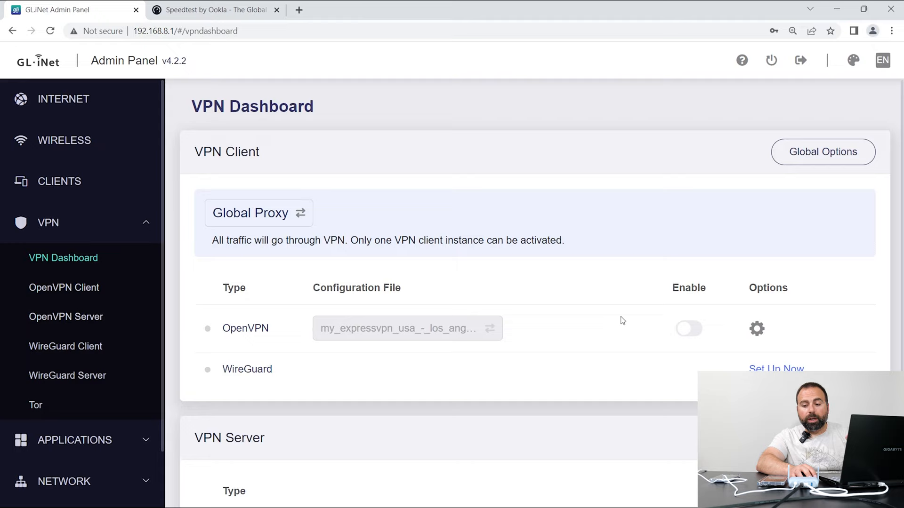
pyautogui.click(35, 405)
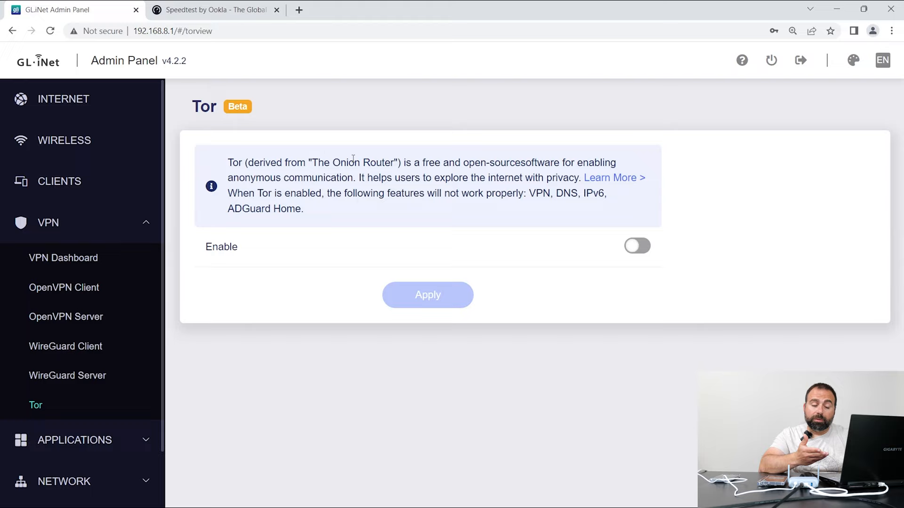
pyautogui.moveTo(458, 246)
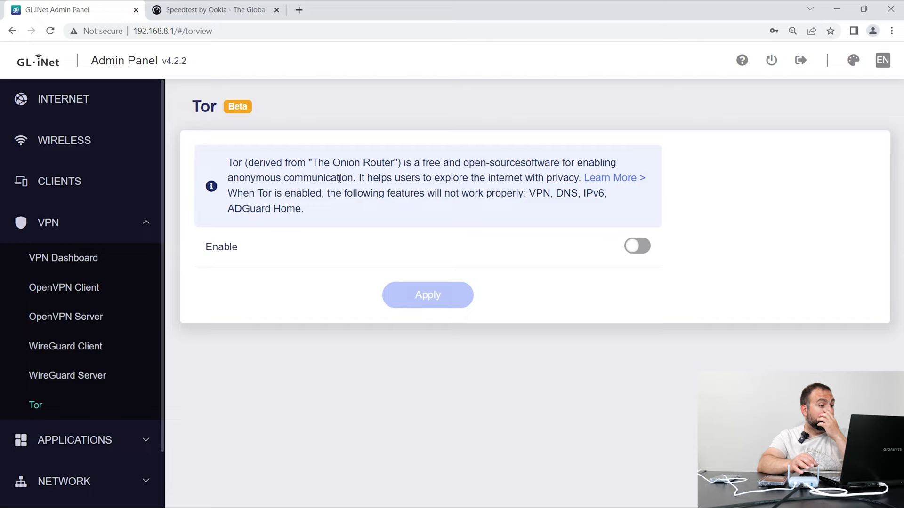
# - Show the Plug-ins list under Applications, leaving Tor disabled
pyautogui.click(636, 247)
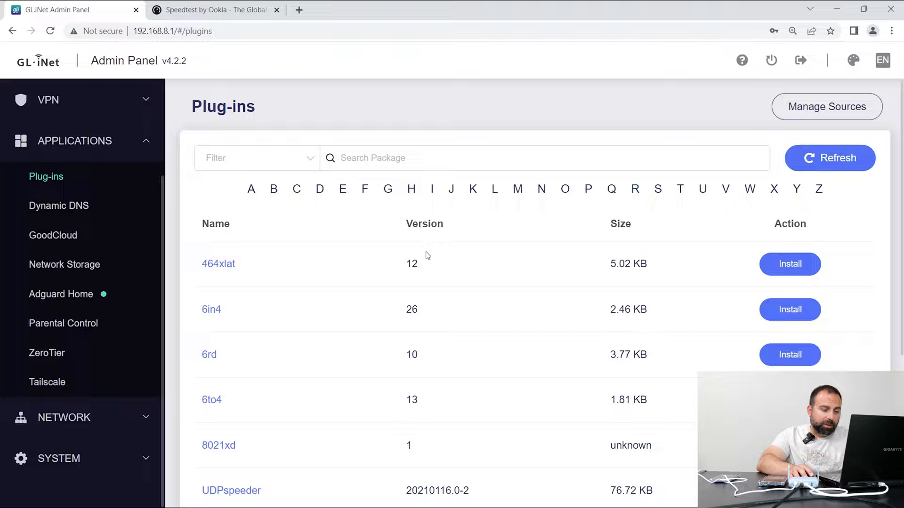
# - Enable AdGuard Home on its settings page, then view Parental Control
pyautogui.scroll(-3)
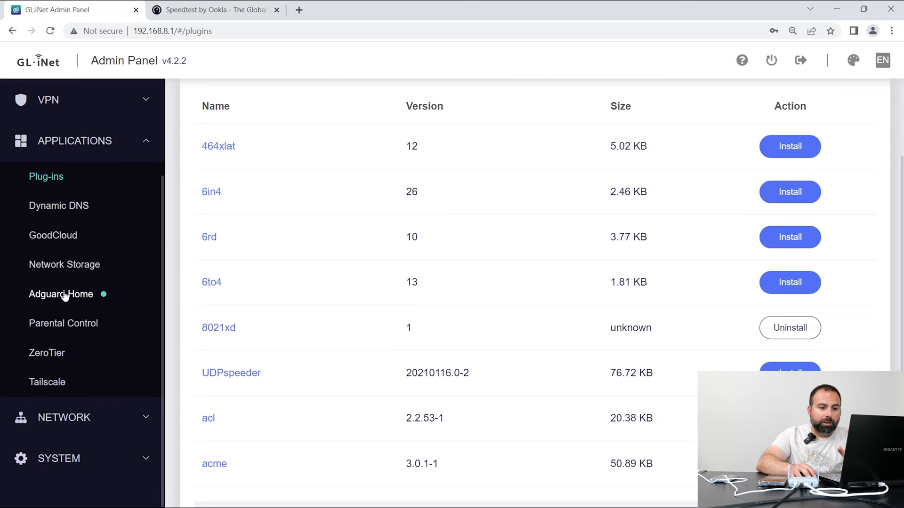
pyautogui.click(61, 294)
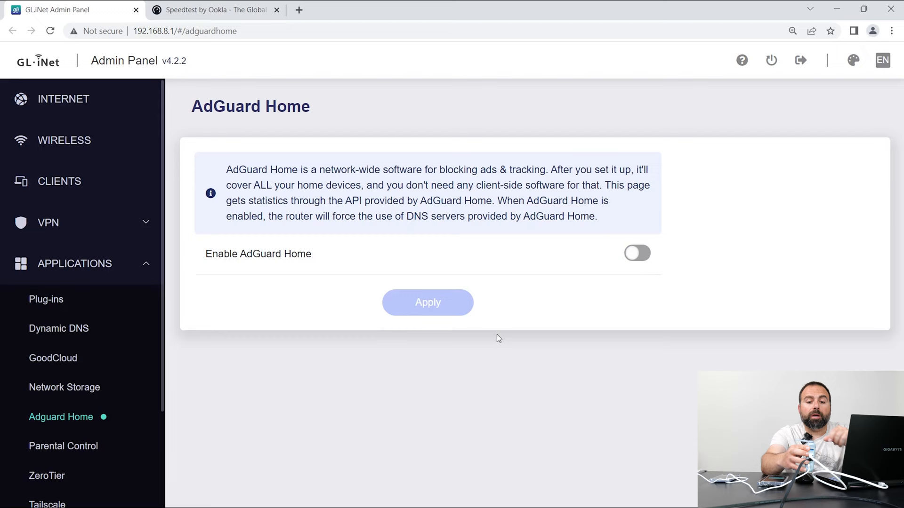
pyautogui.click(636, 254)
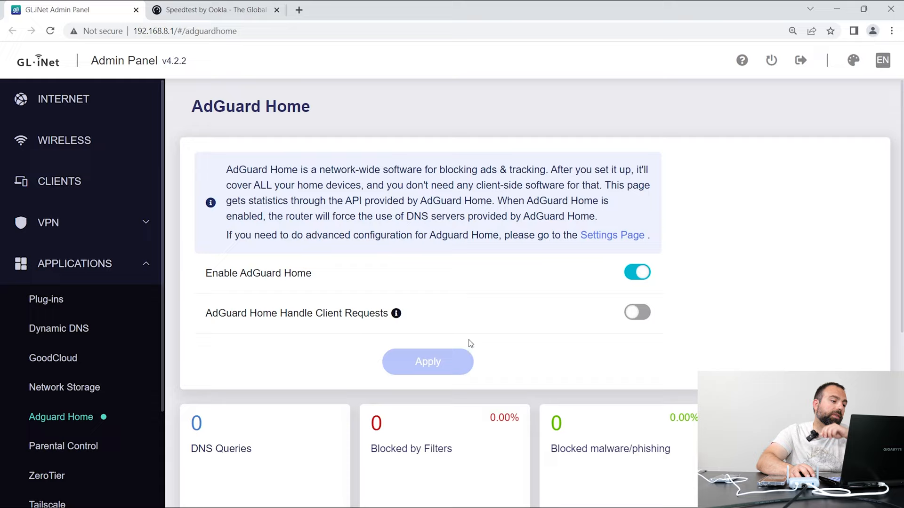
pyautogui.click(63, 446)
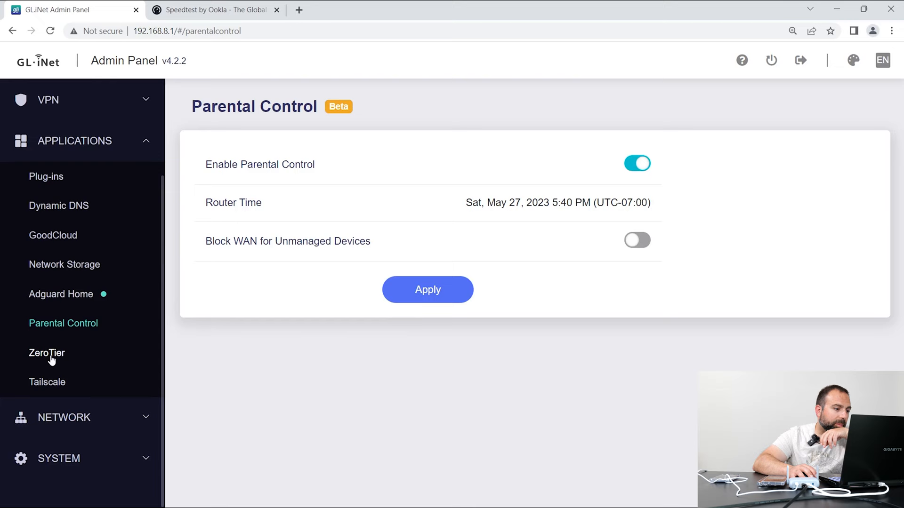
# - View the Tailscale page, then the Firewall's Open Ports on Router tab
pyautogui.click(46, 382)
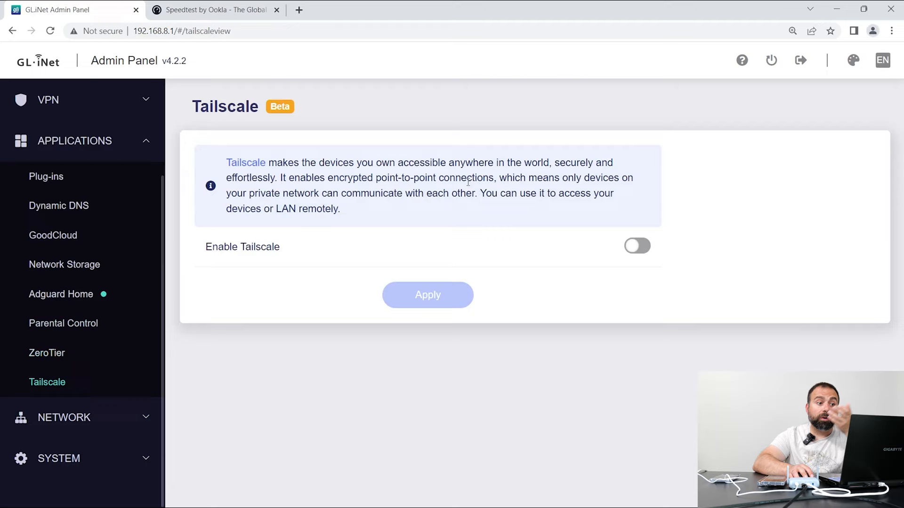
pyautogui.click(46, 353)
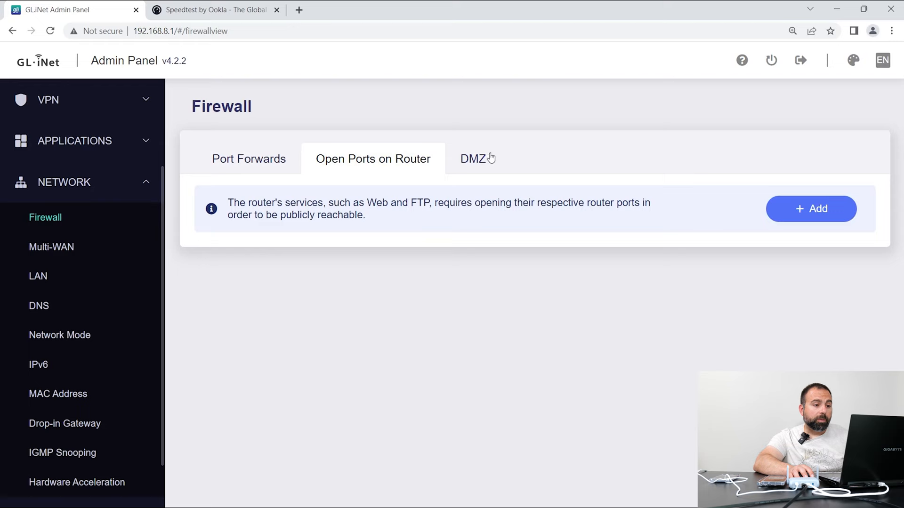
# - Set Multi-WAN to Load Balance, revert to Failover, then view the firmware 4.2.2 Upgrade page
pyautogui.click(51, 247)
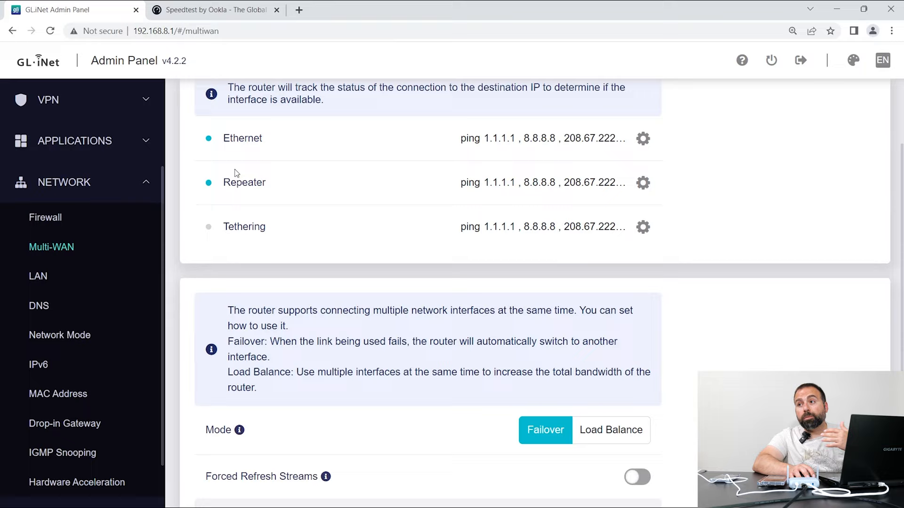
pyautogui.scroll(-3)
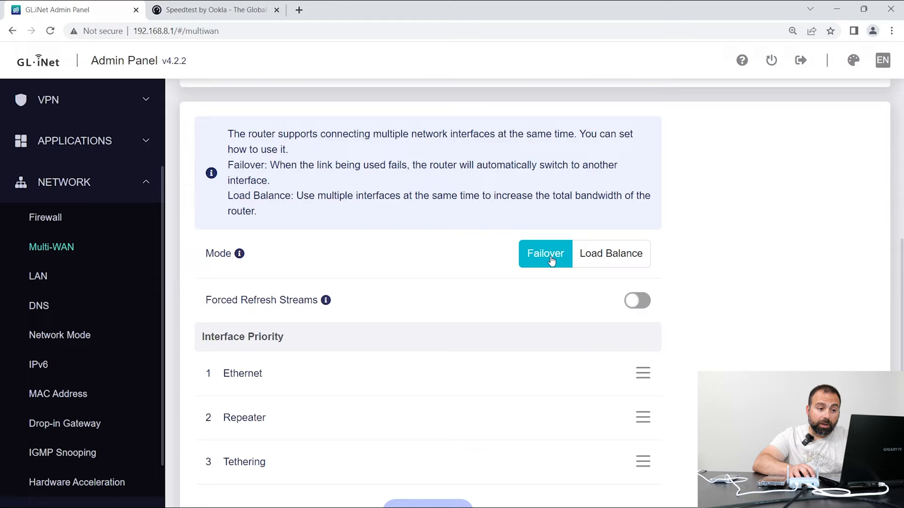
pyautogui.scroll(-3)
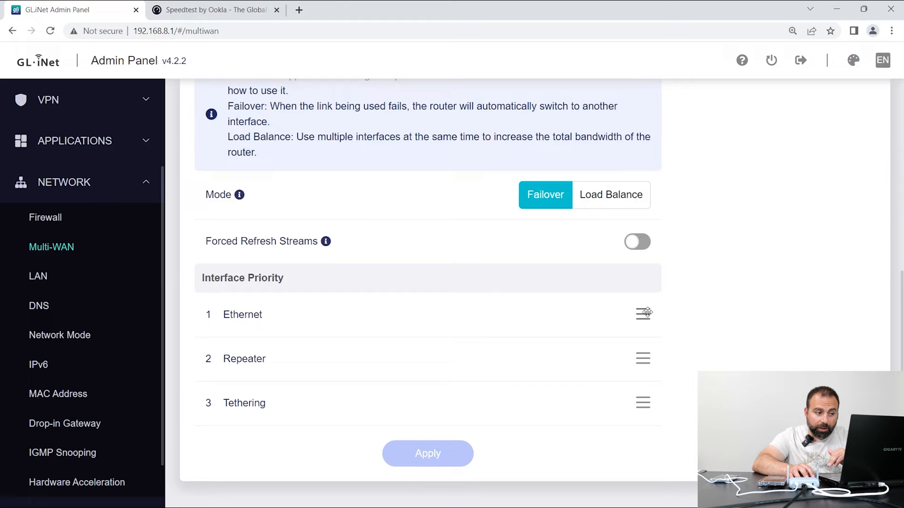
pyautogui.click(611, 195)
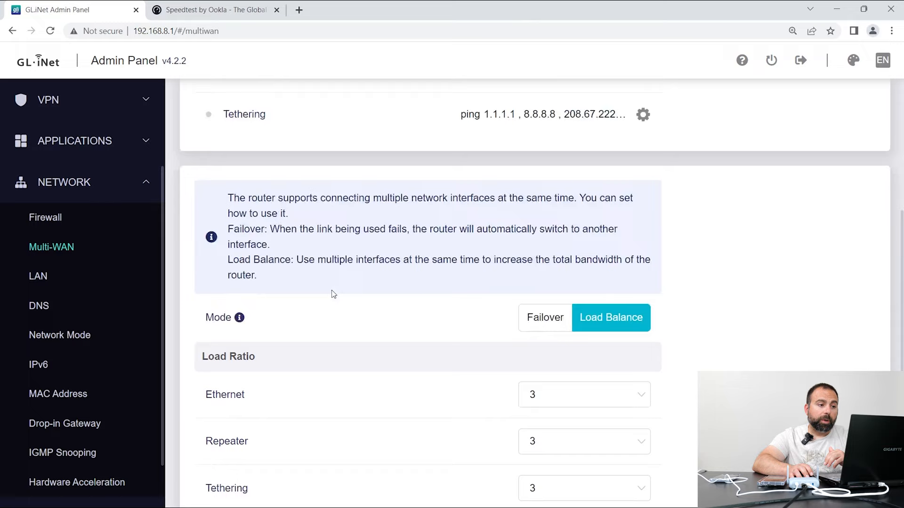
pyautogui.scroll(3)
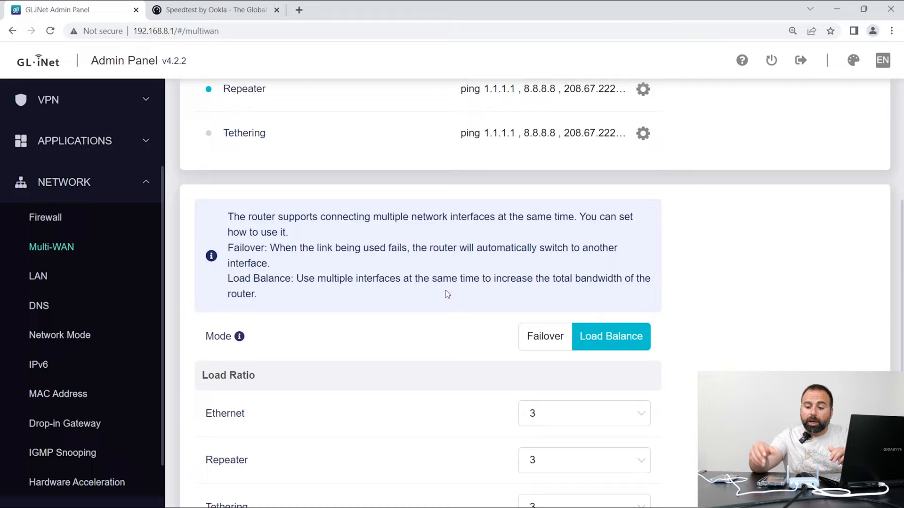
pyautogui.click(544, 337)
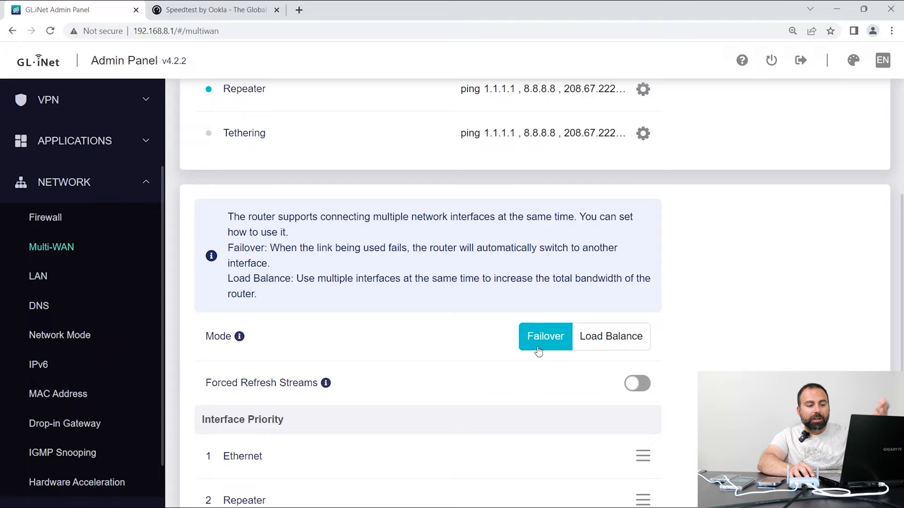
pyautogui.click(38, 277)
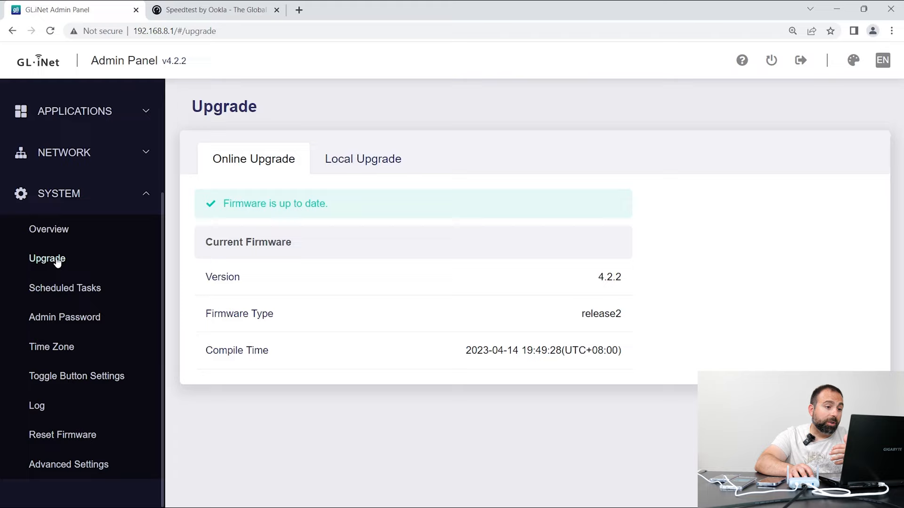
pyautogui.moveTo(46, 352)
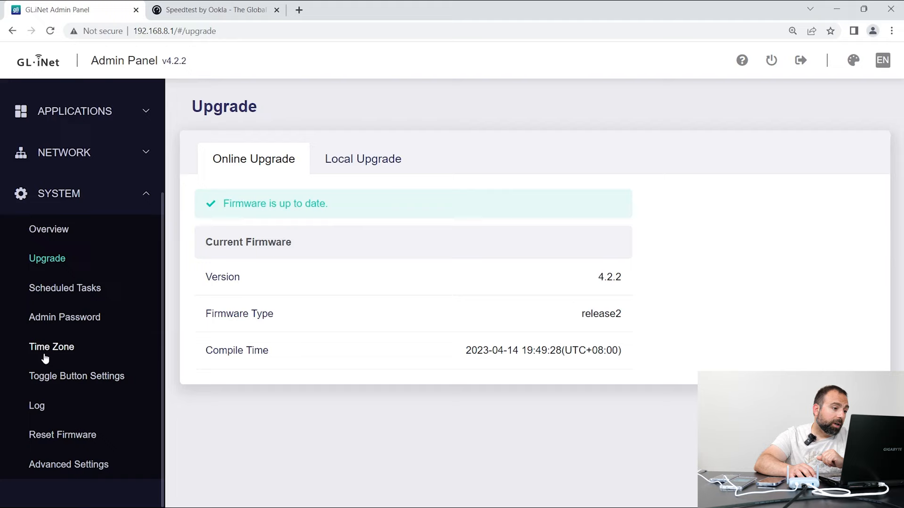
# - Go to System > Reset Firmware to view the factory reset warning
pyautogui.click(62, 434)
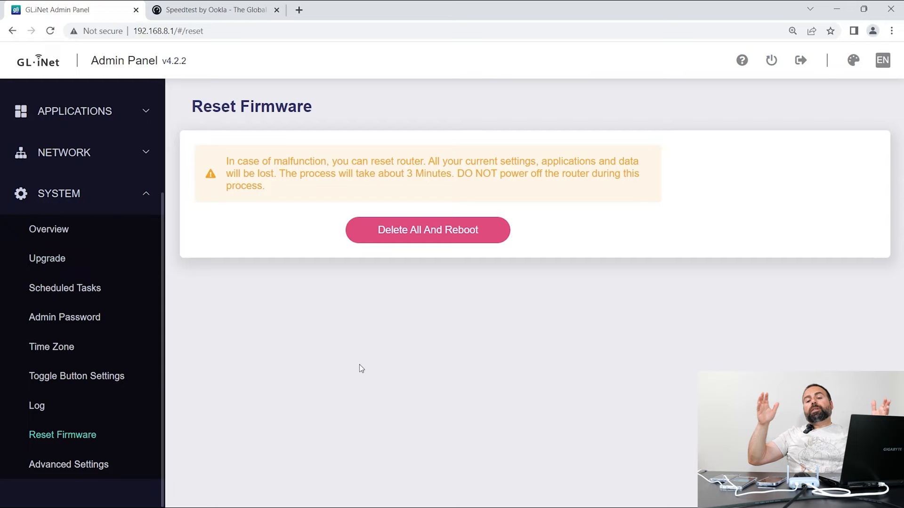